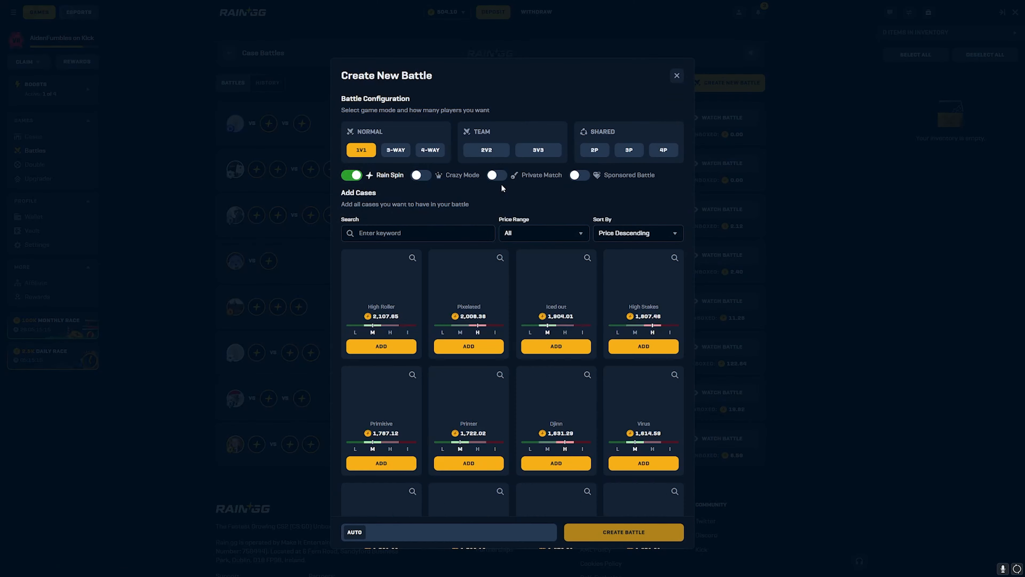
Scroll the case list and add the X case, continuing toward the Zeid case.
scroll(down, 3)
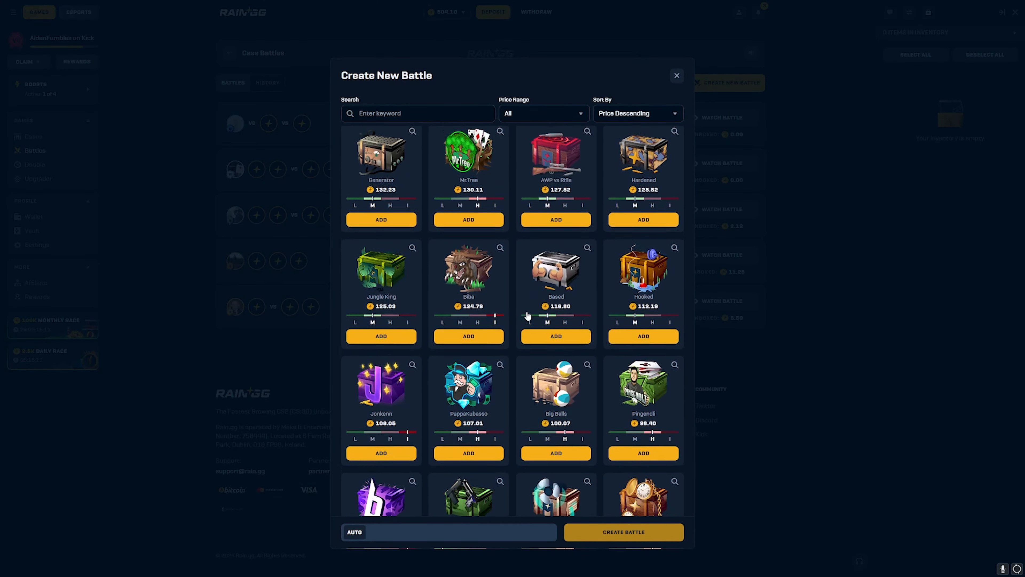
scroll(down, 3)
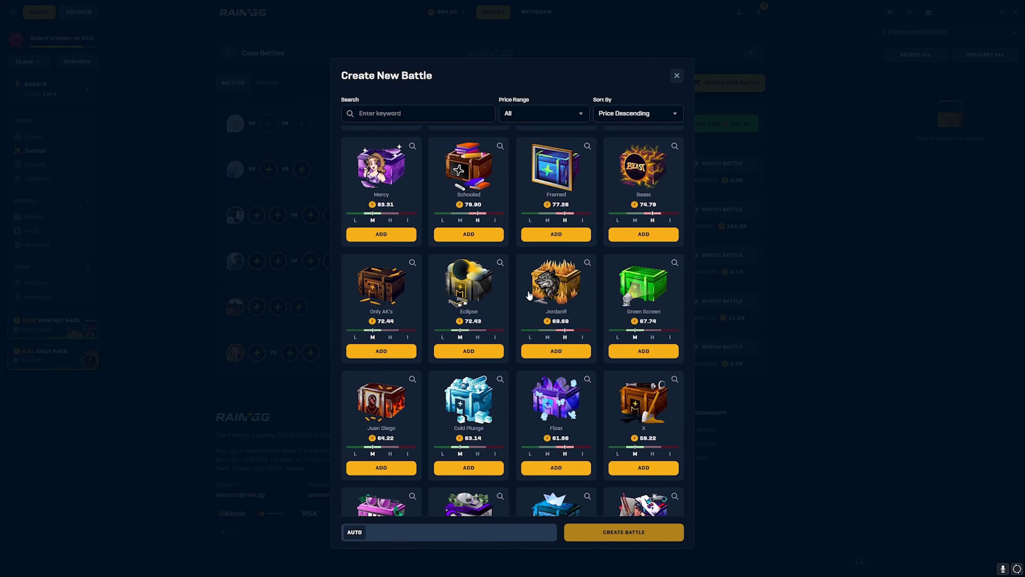
click(643, 347)
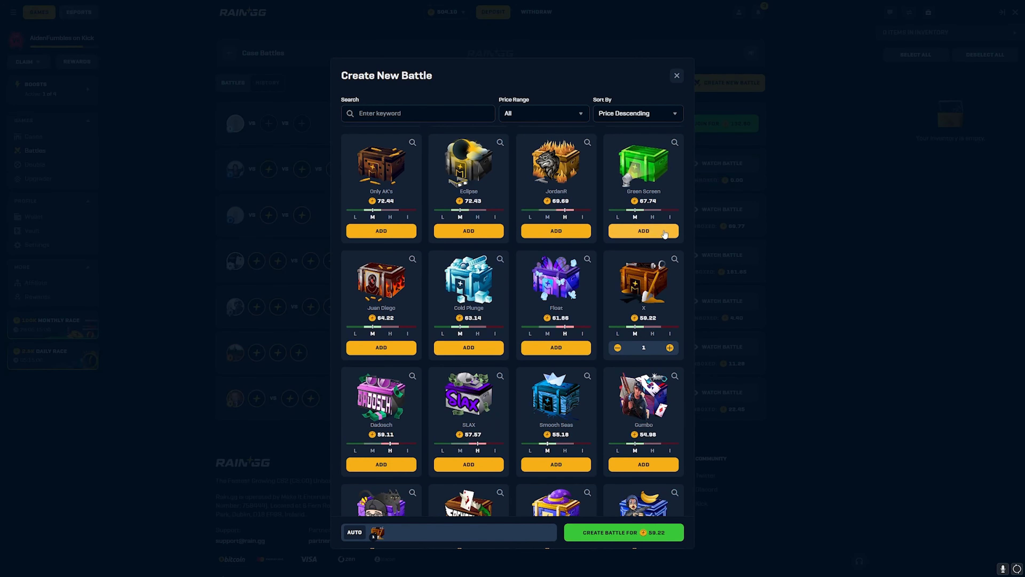
scroll(down, 3)
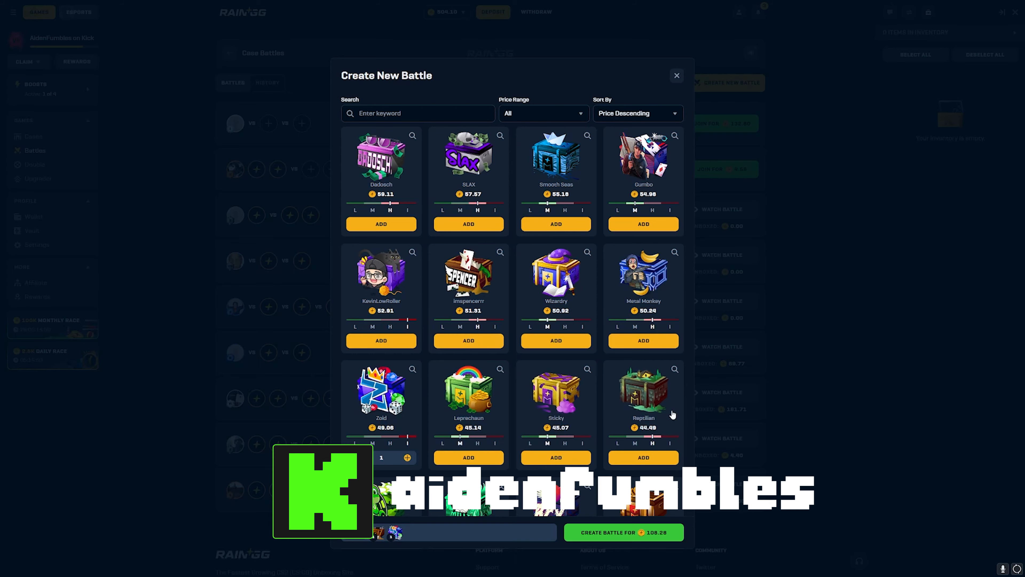
Create the 182.77 battle, seat bots in the empty slots, and let the rounds spin.
click(676, 76)
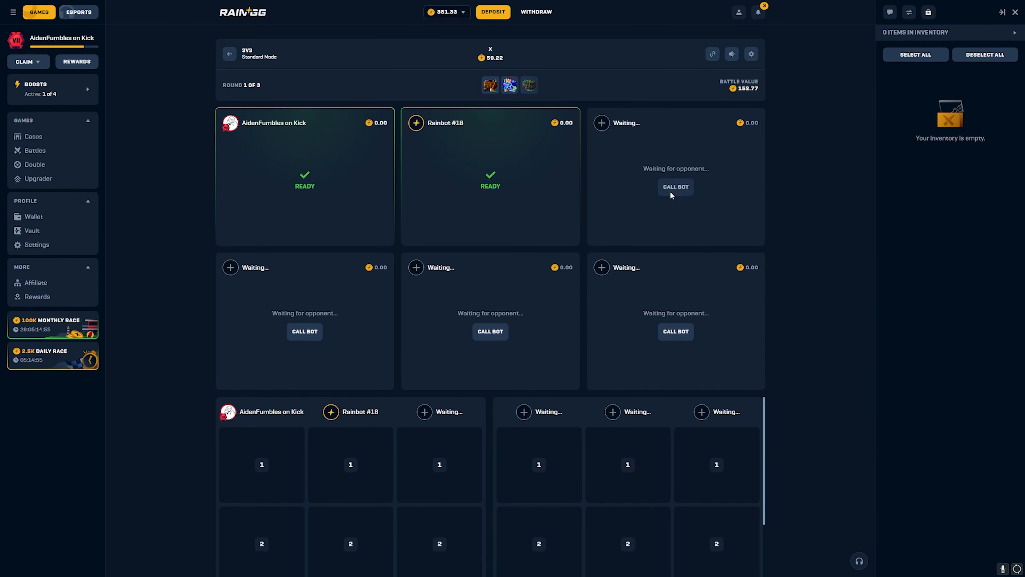
click(675, 186)
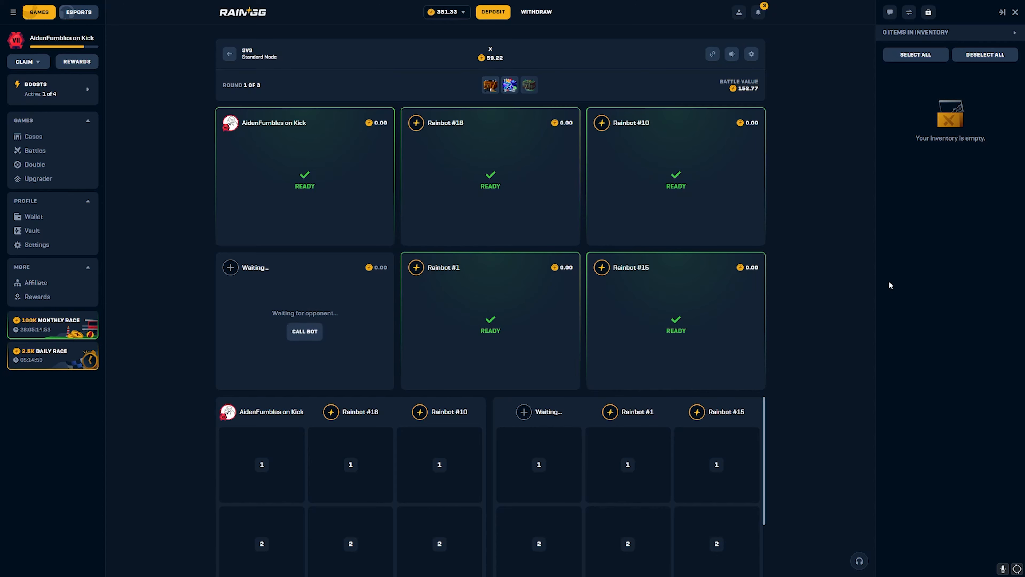
click(304, 331)
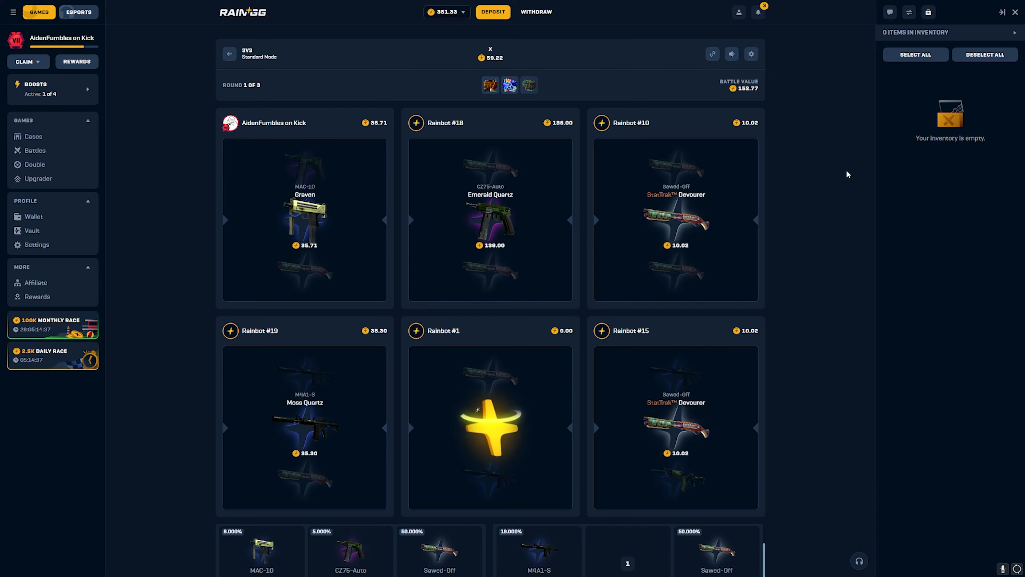
scroll(down, 3)
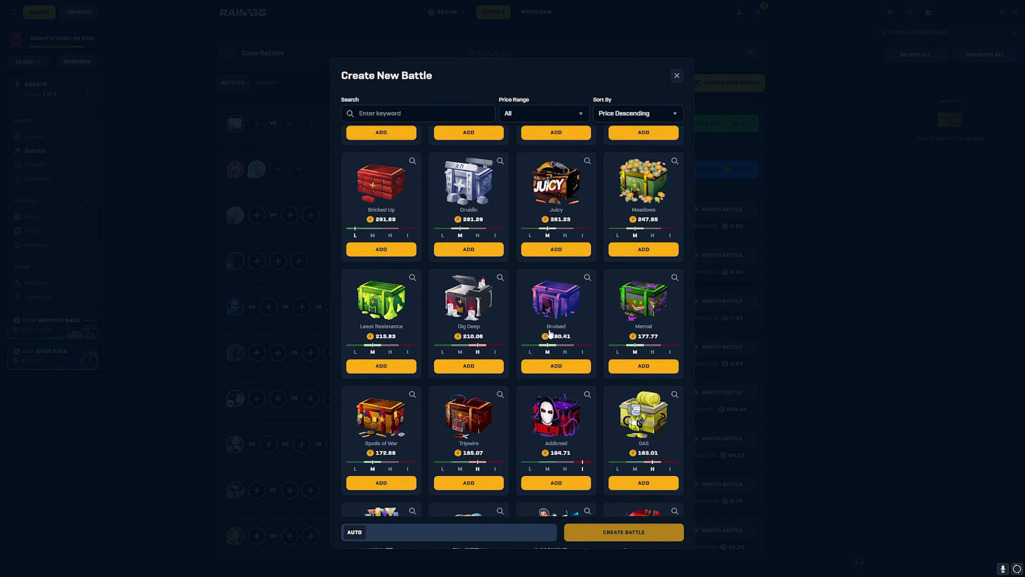
scroll(down, 3)
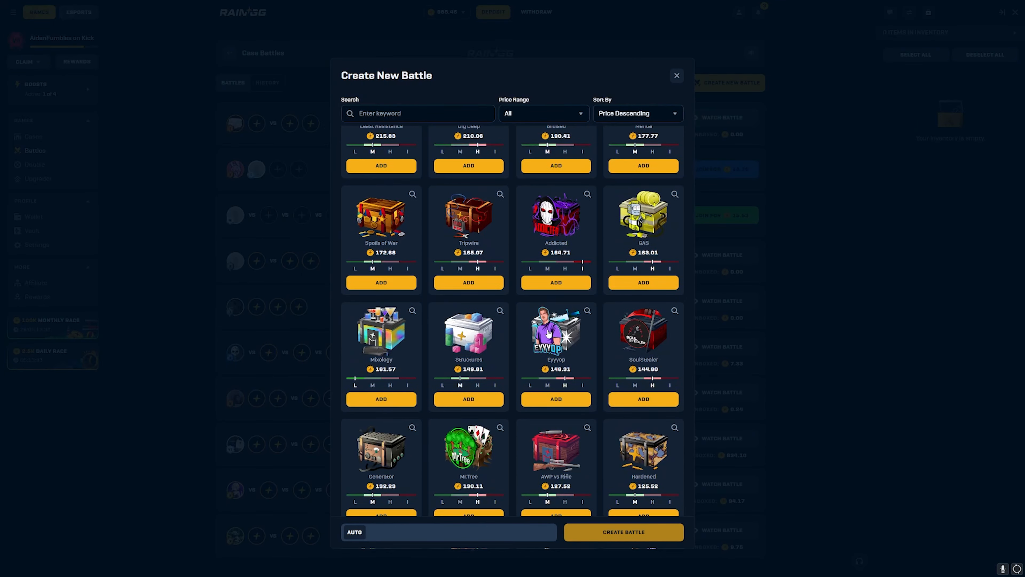
scroll(down, 3)
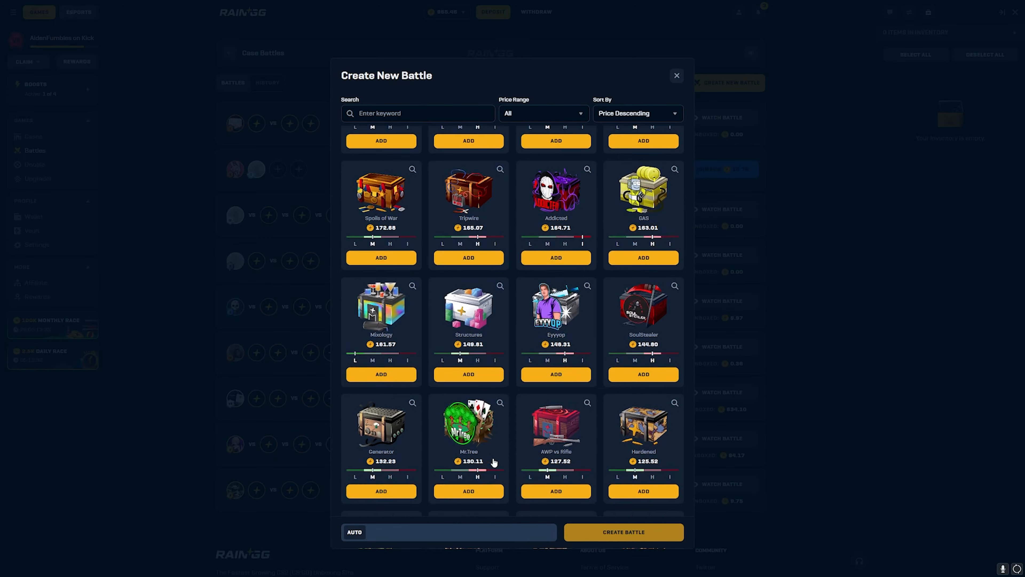
scroll(down, 3)
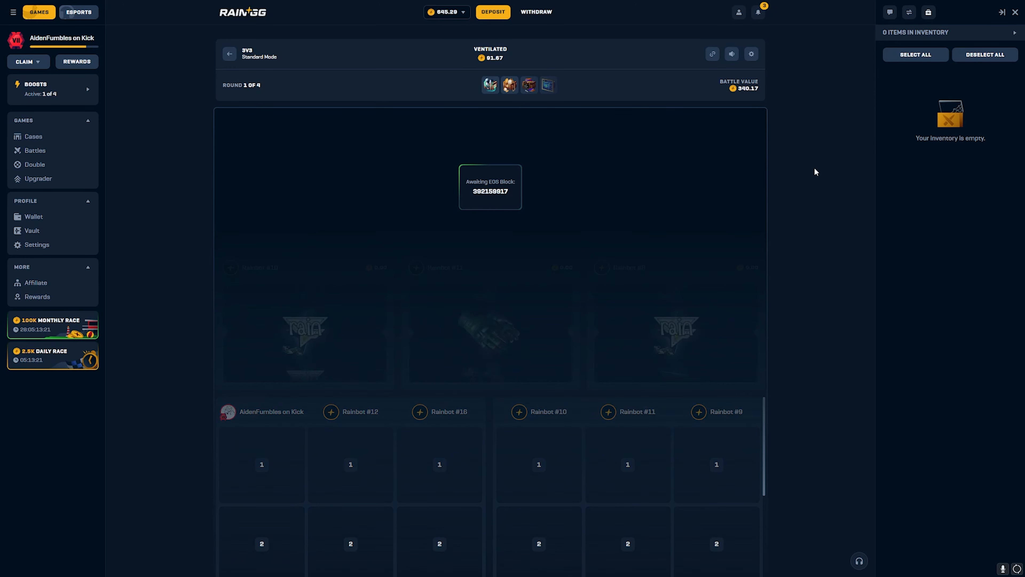
mouse_move(888, 239)
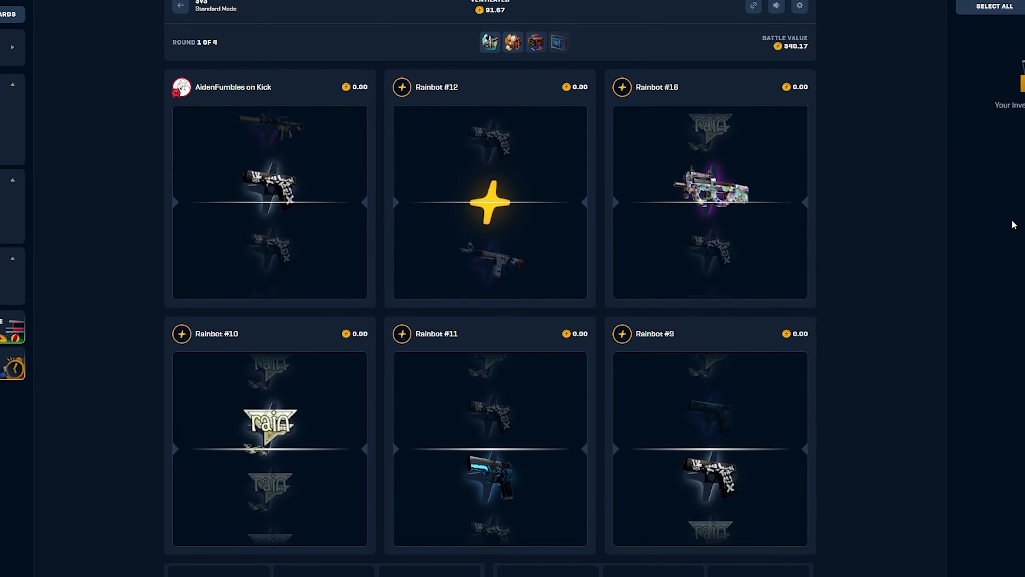
Follow the 540.17 battle rounds and close the Ventilated case item list before the win.
scroll(down, 3)
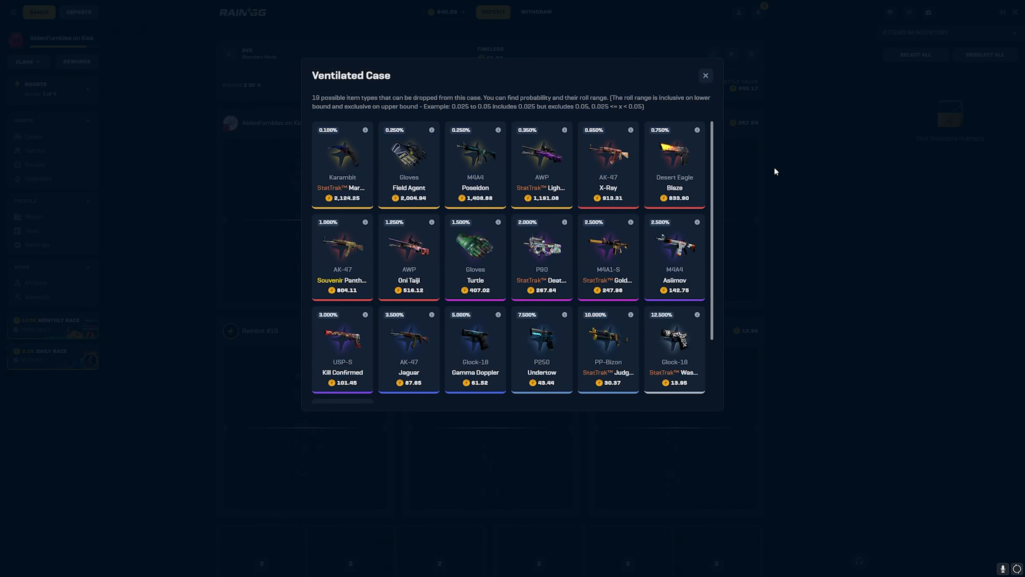
click(705, 75)
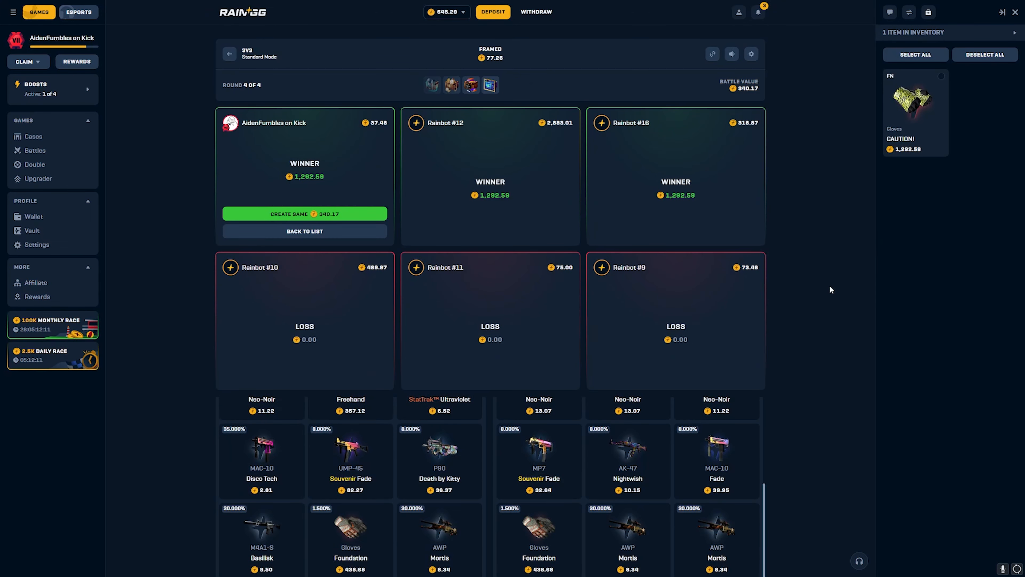
Sell the CAUTION! gloves for a 1,937.88 balance and view the Wallet's Referrals form.
click(915, 105)
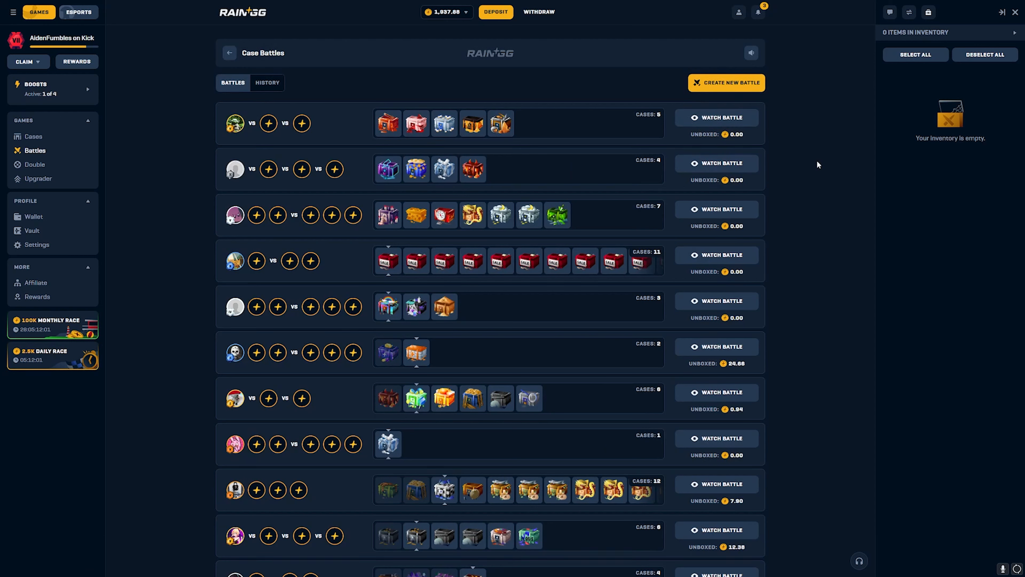
click(495, 12)
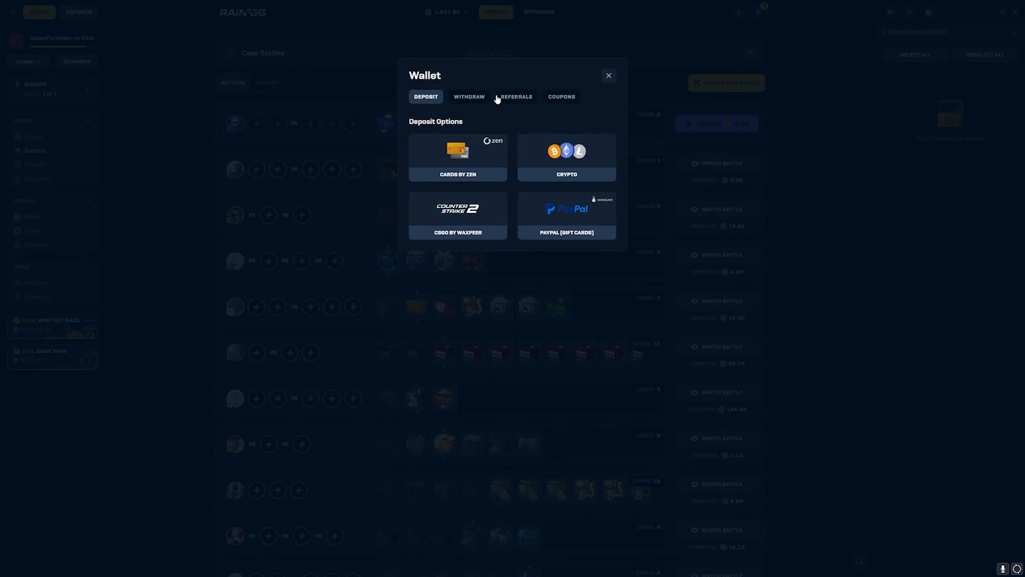
click(516, 96)
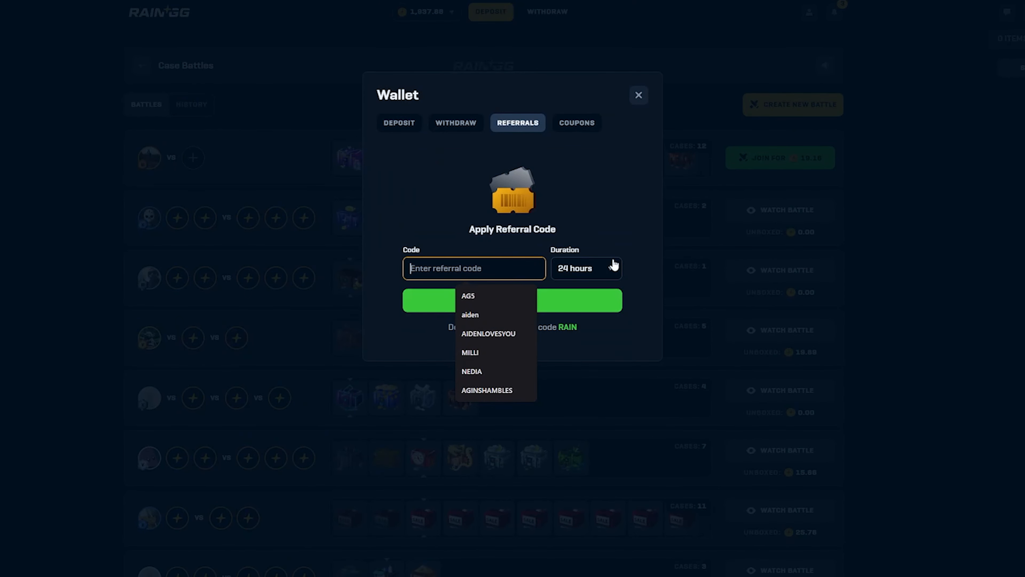
click(637, 95)
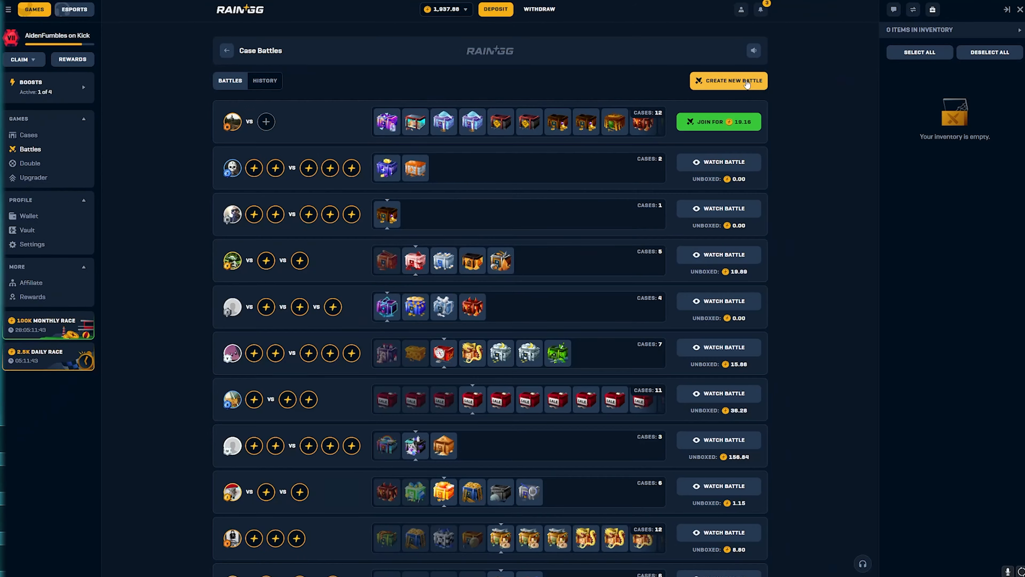
Begin a new battle and scroll the case list toward the Hooked case.
click(728, 80)
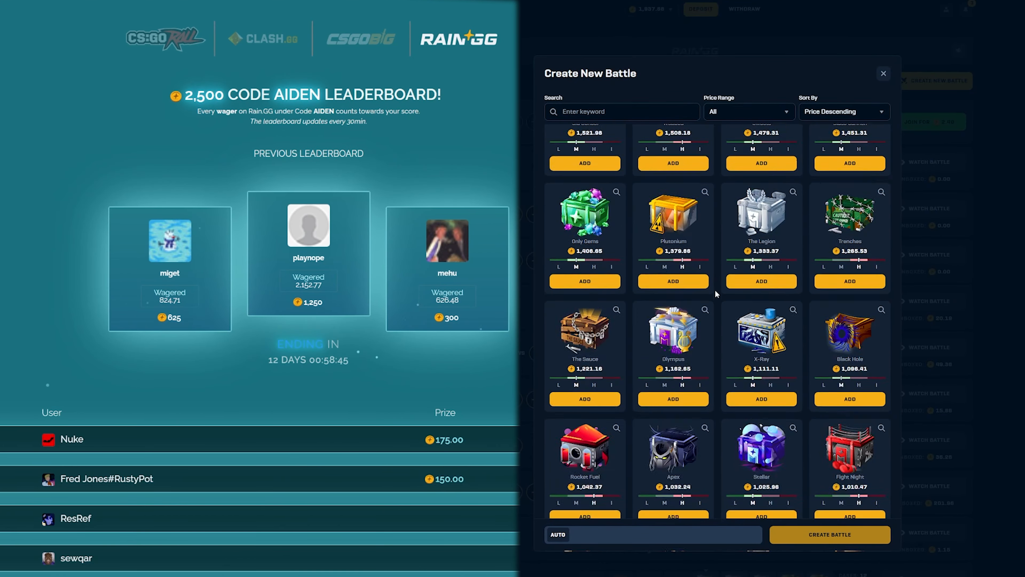
scroll(down, 3)
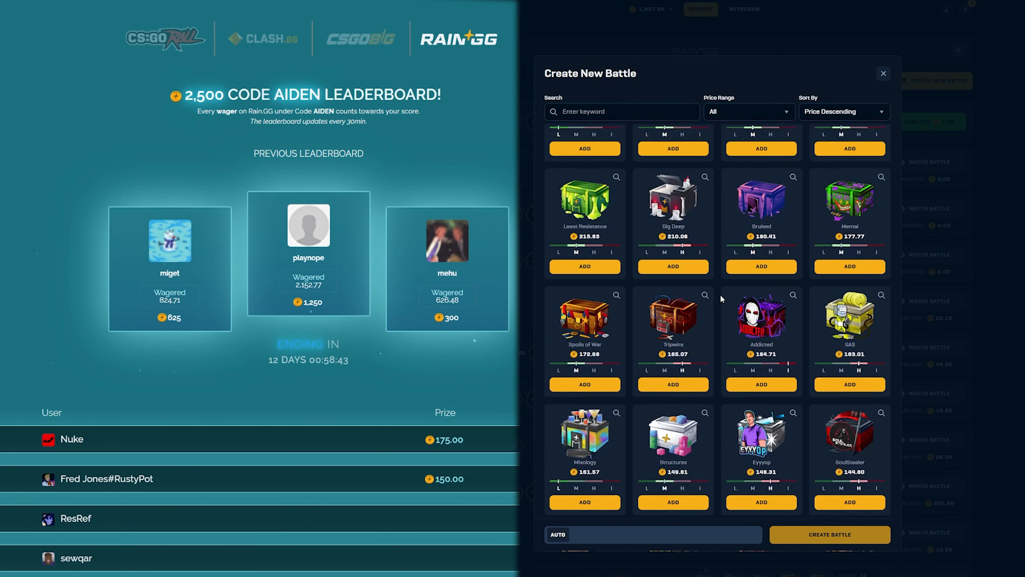
scroll(down, 3)
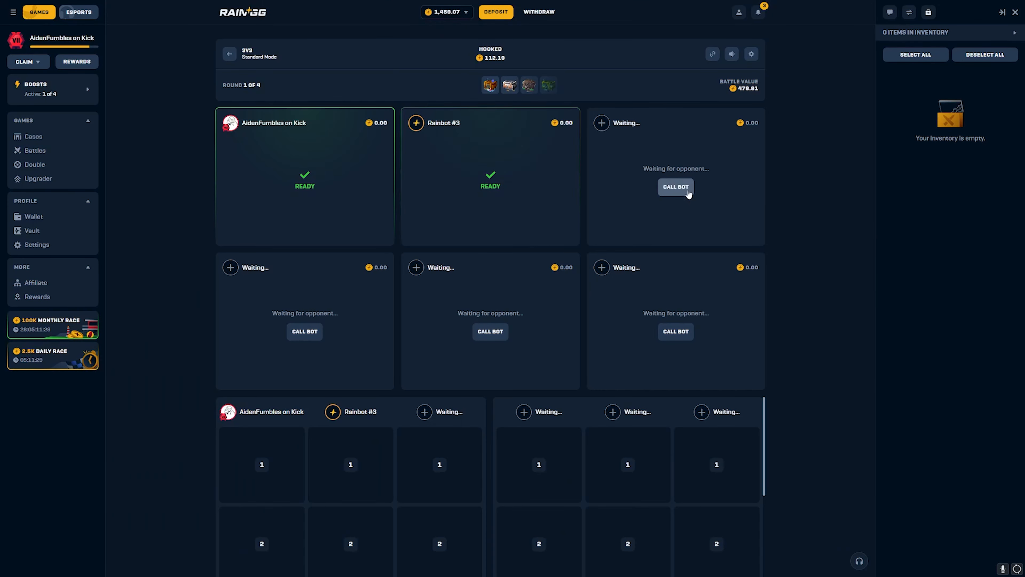
Seat a bot, claim the Gem bank reward, and follow the rounds, closing the Jungle King odds popup.
click(676, 187)
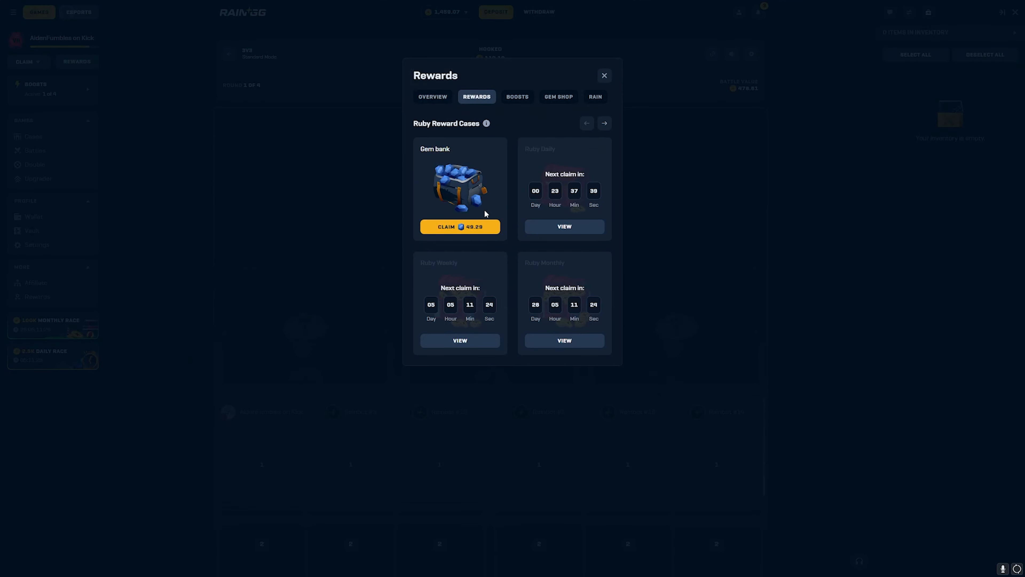
click(460, 227)
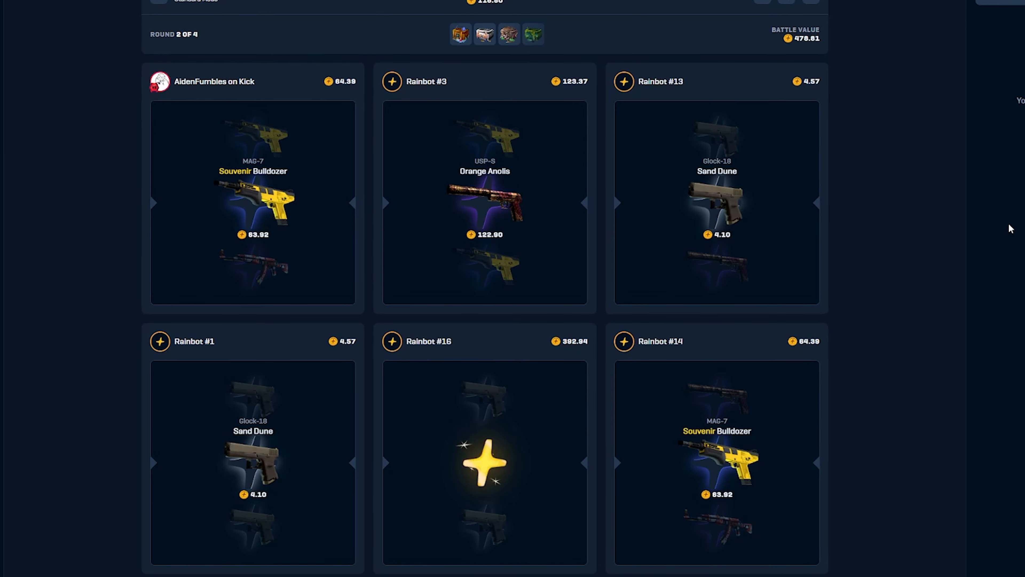
scroll(down, 3)
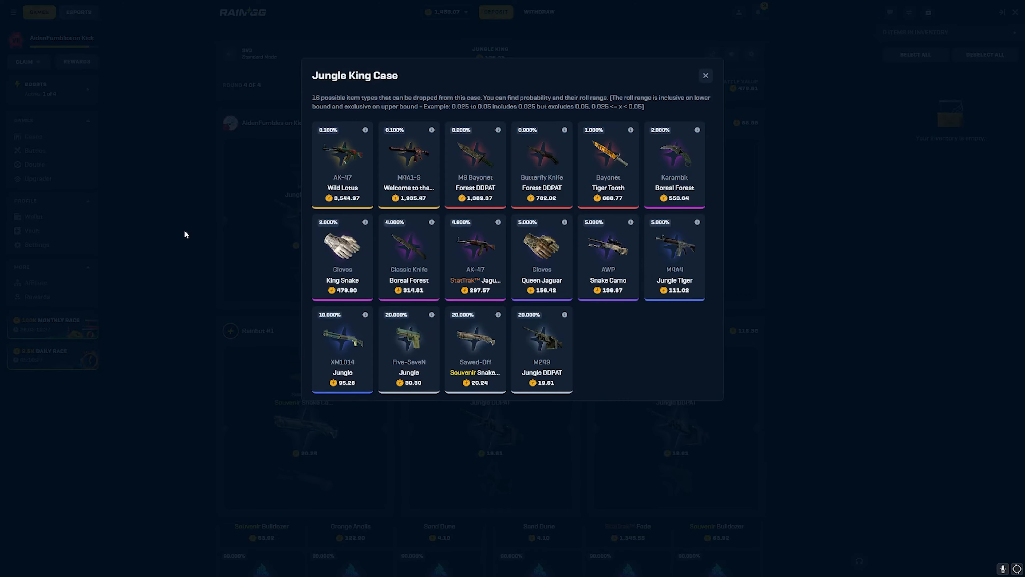
click(705, 76)
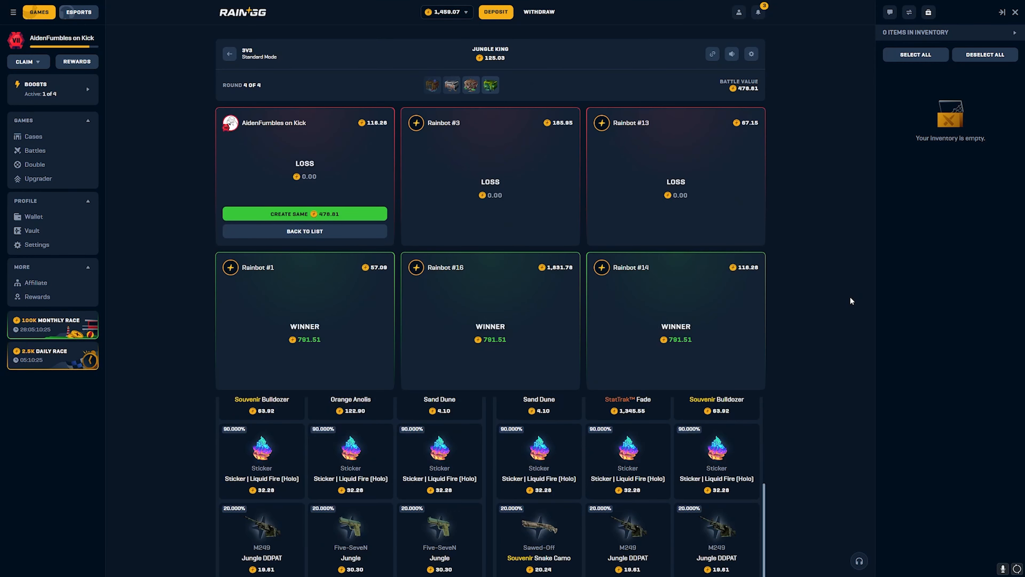
mouse_move(478, 365)
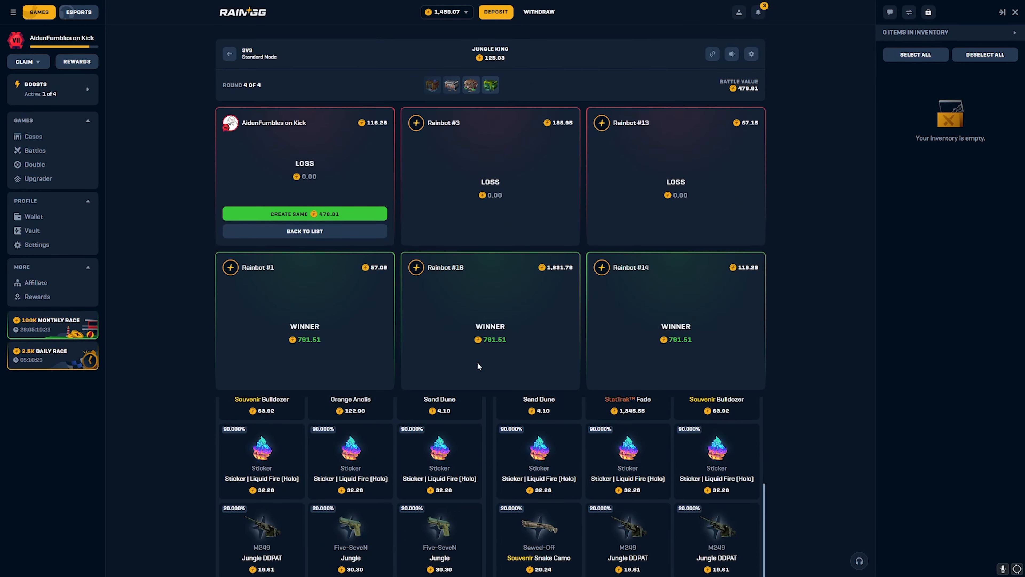
Start the 814.74 rematch and fill both opposing slots with bots.
click(304, 213)
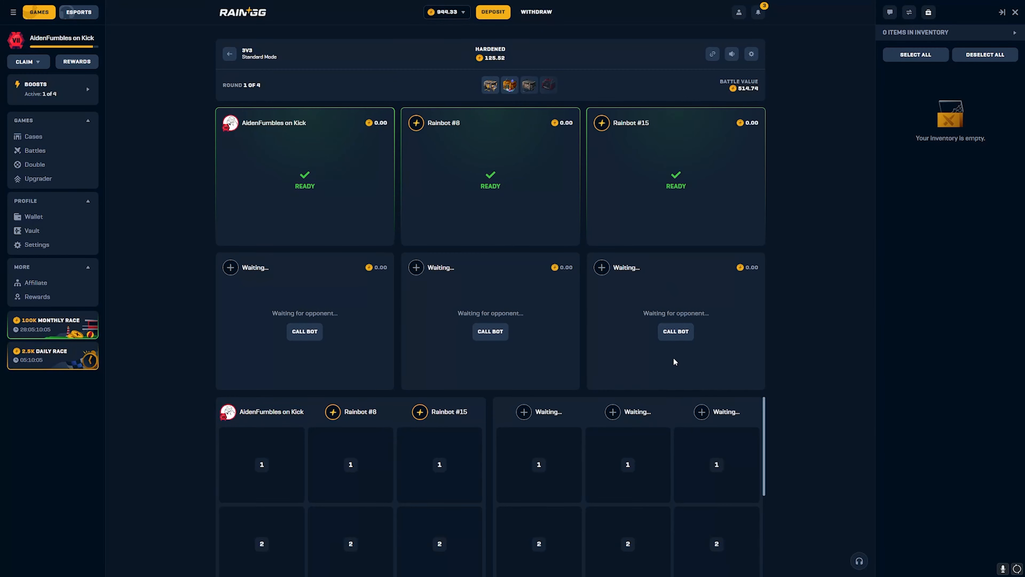
click(489, 331)
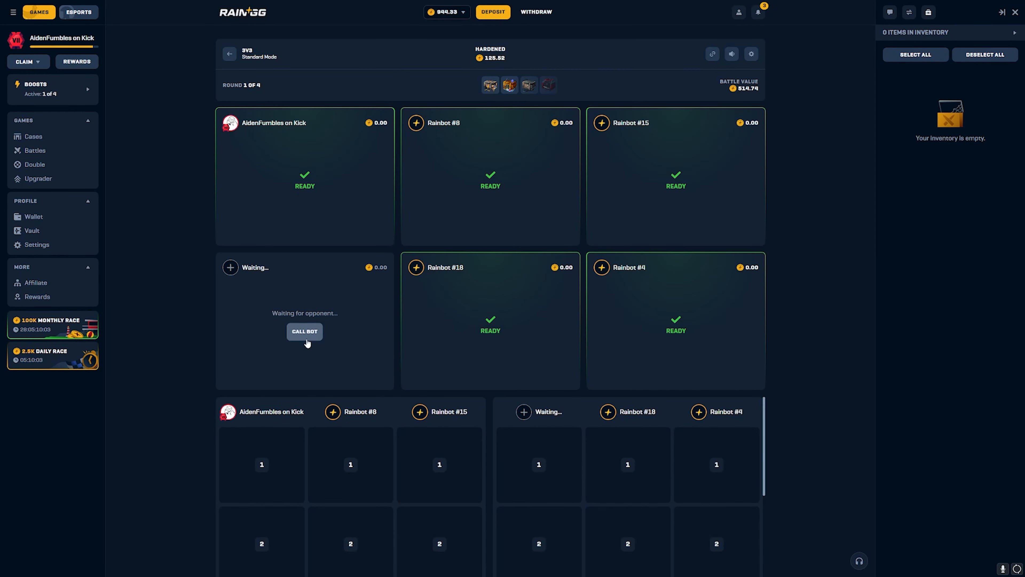
click(304, 331)
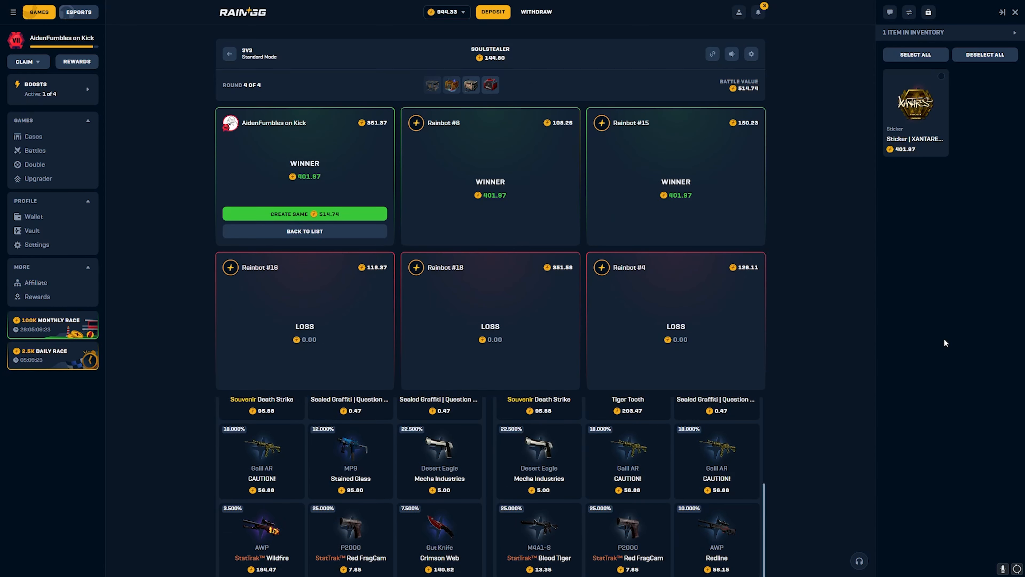
Sell the won sticker for 401.97, raising the balance to 1,346.30.
click(915, 105)
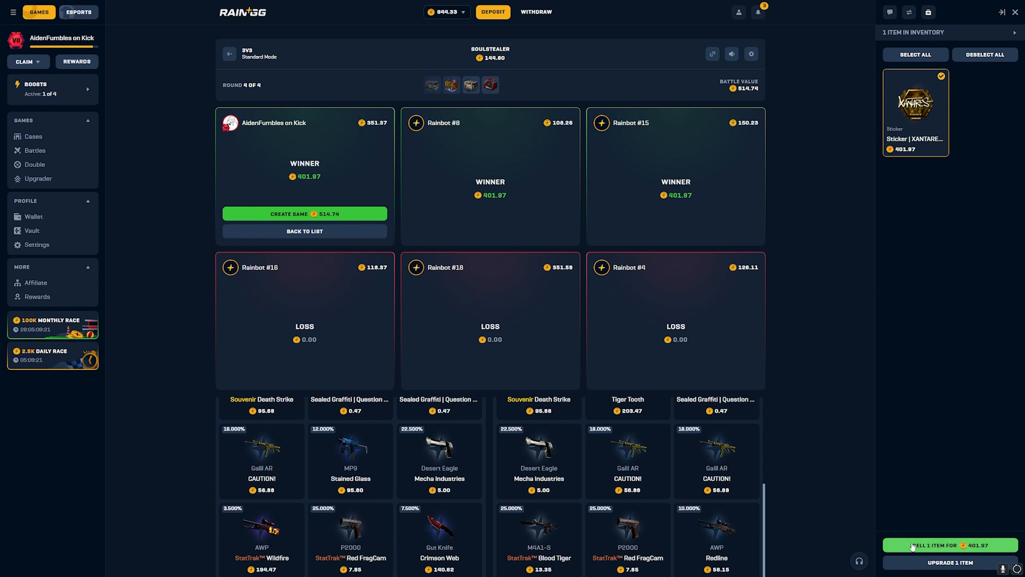
click(947, 545)
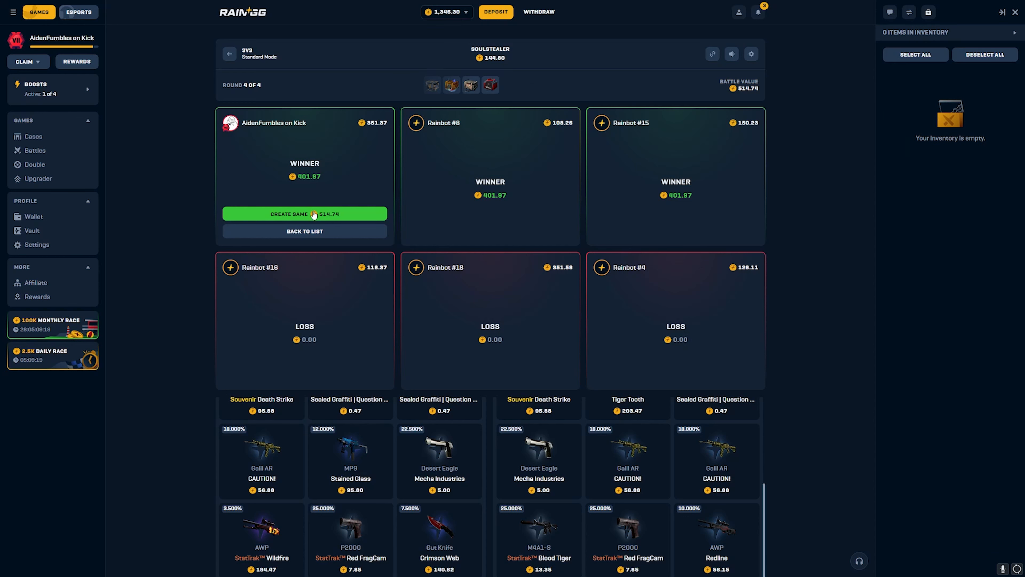
Rerun the 814.74 battle, sell the Crimson Web gloves for 819.56, and bring up Withdraw.
click(304, 214)
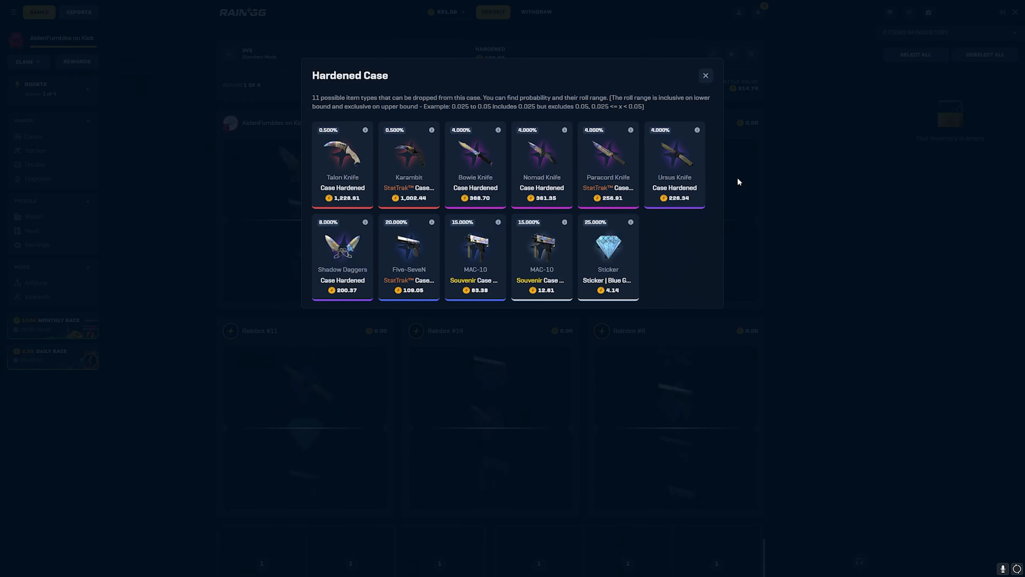
click(705, 76)
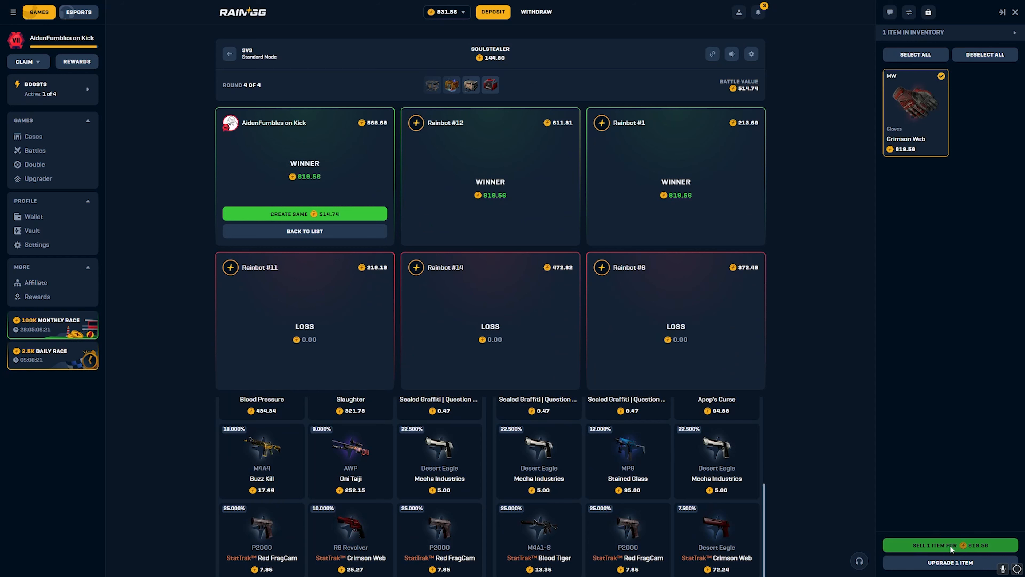
click(948, 545)
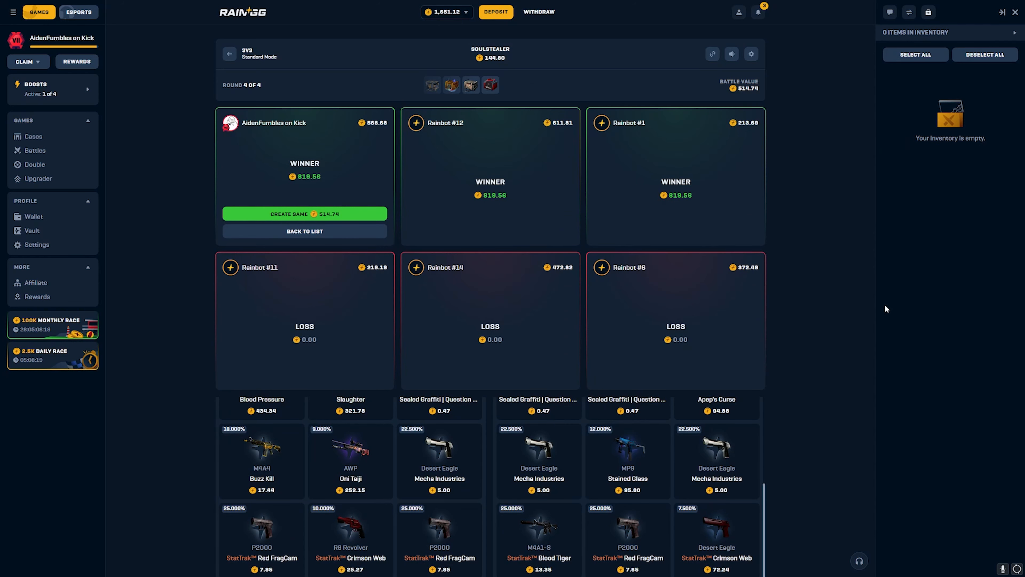
click(538, 12)
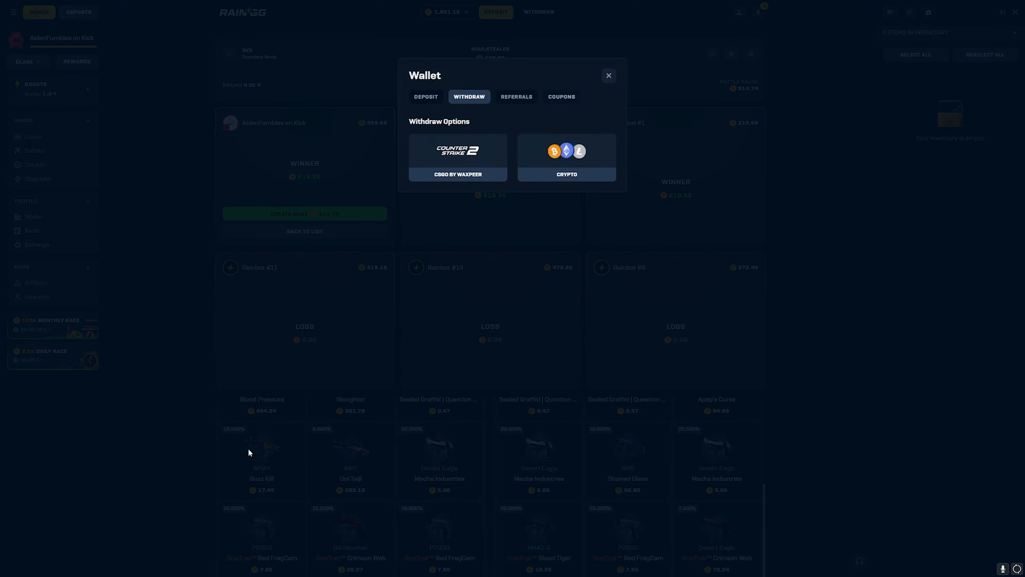
Submit a crypto withdrawal of the full 1,651.12 as USDT (ERC-20) with the authentication code.
click(566, 157)
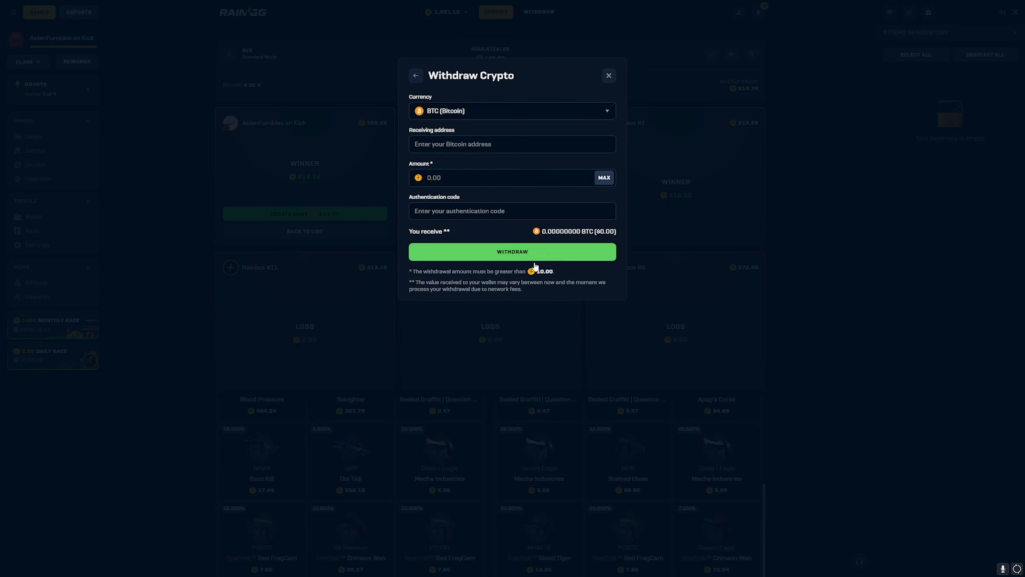
click(511, 111)
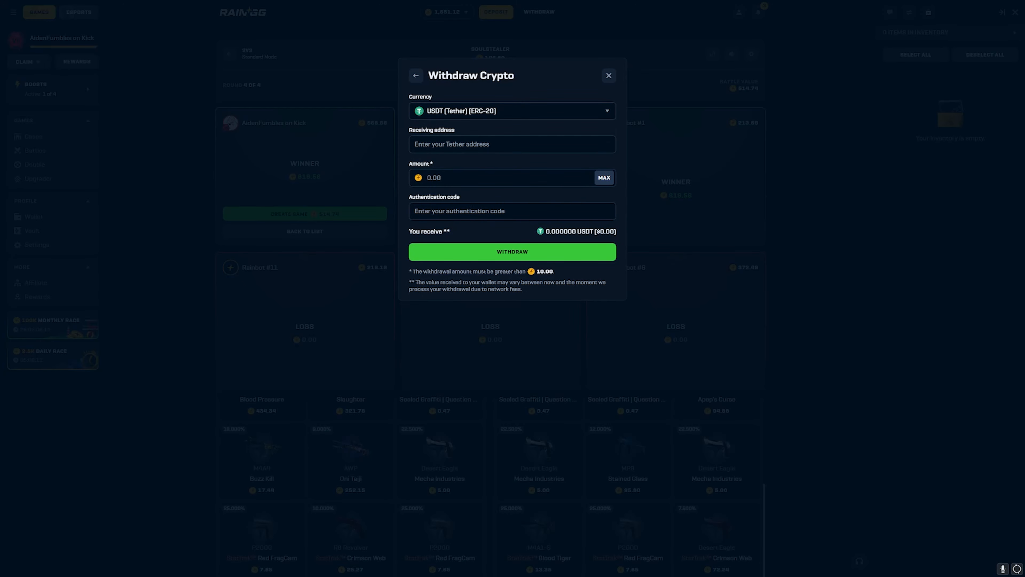
click(603, 177)
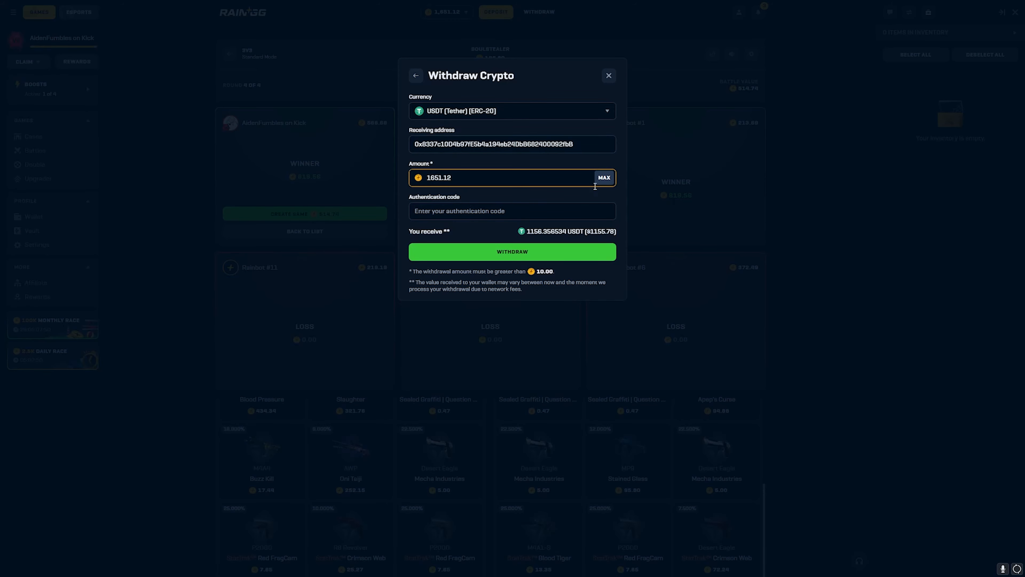
click(512, 211)
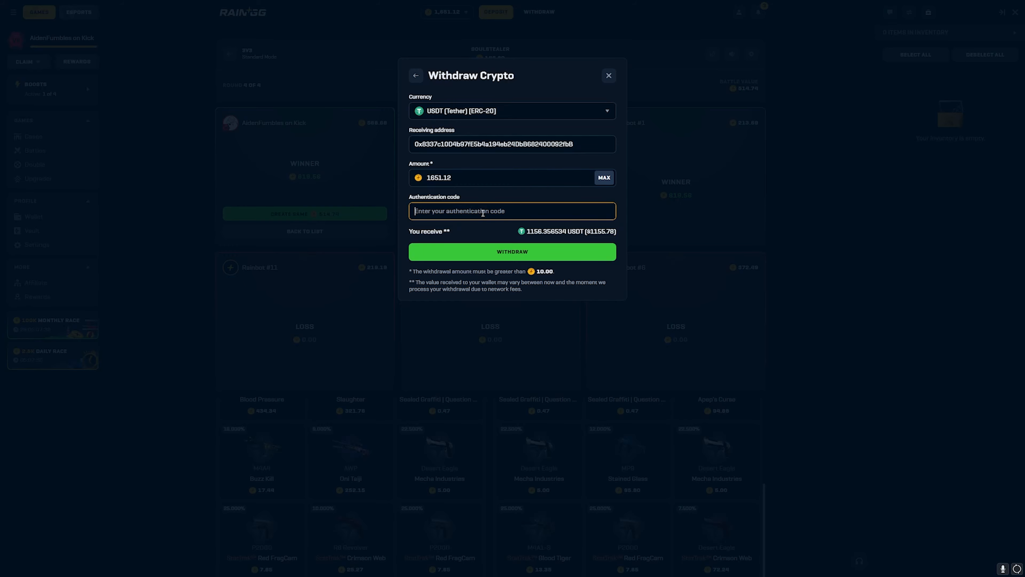
text(99)
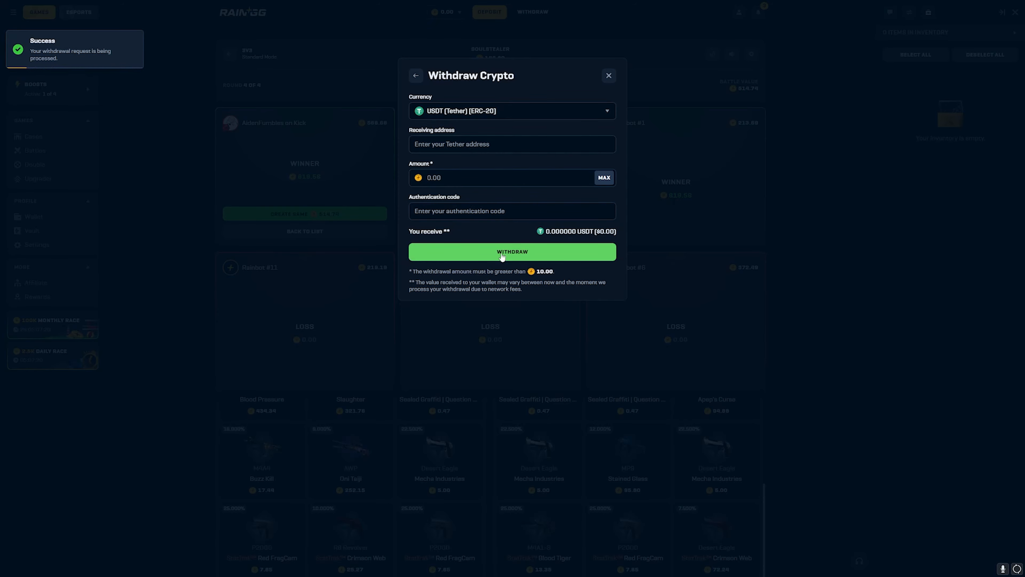
click(608, 75)
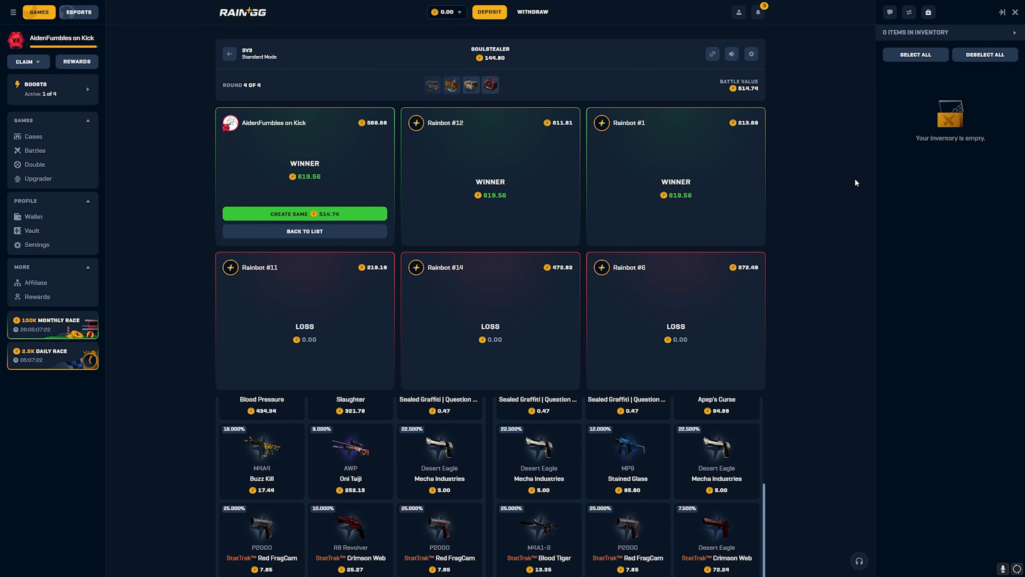
mouse_move(842, 248)
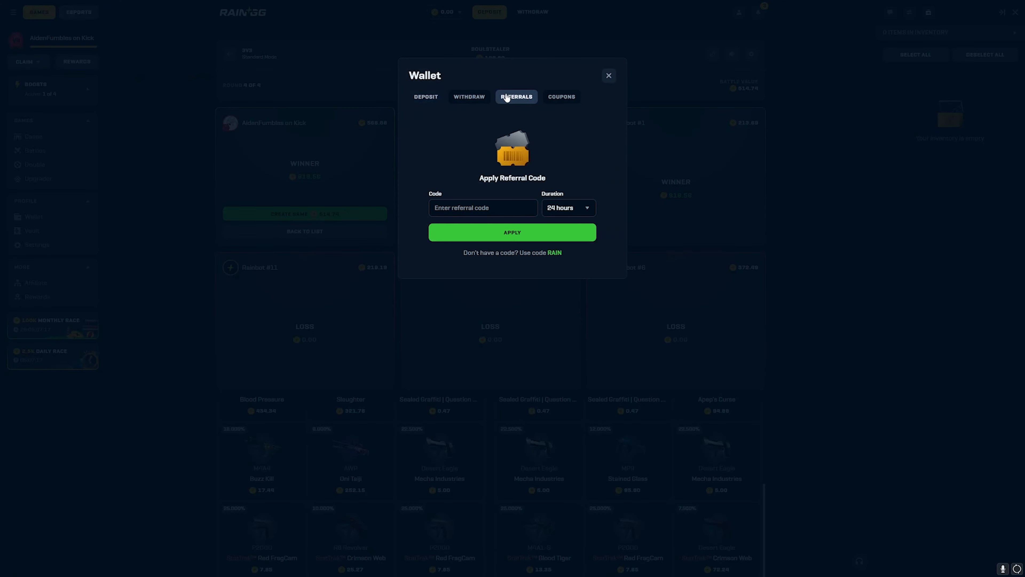
text(aiden)
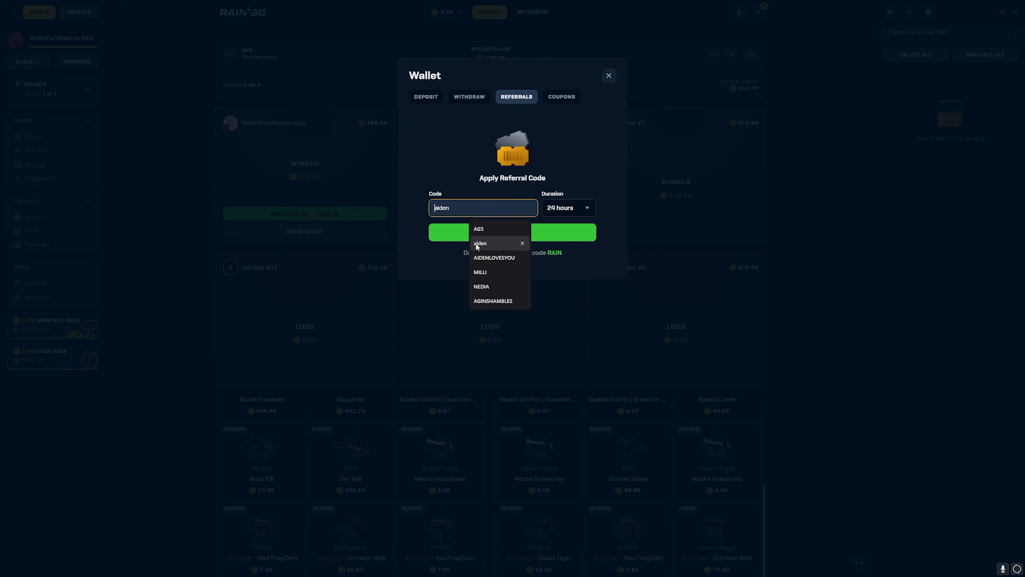
click(608, 76)
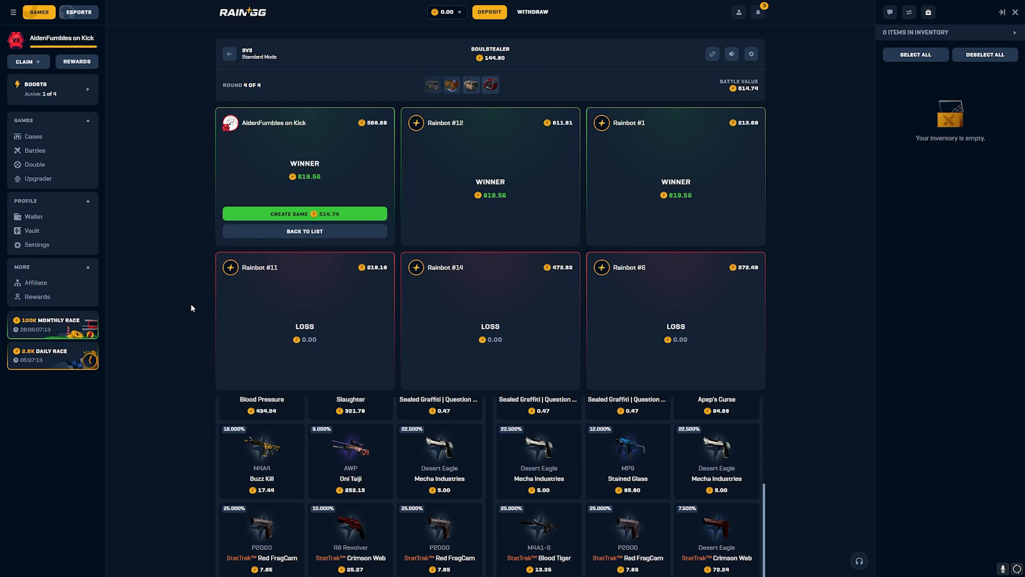